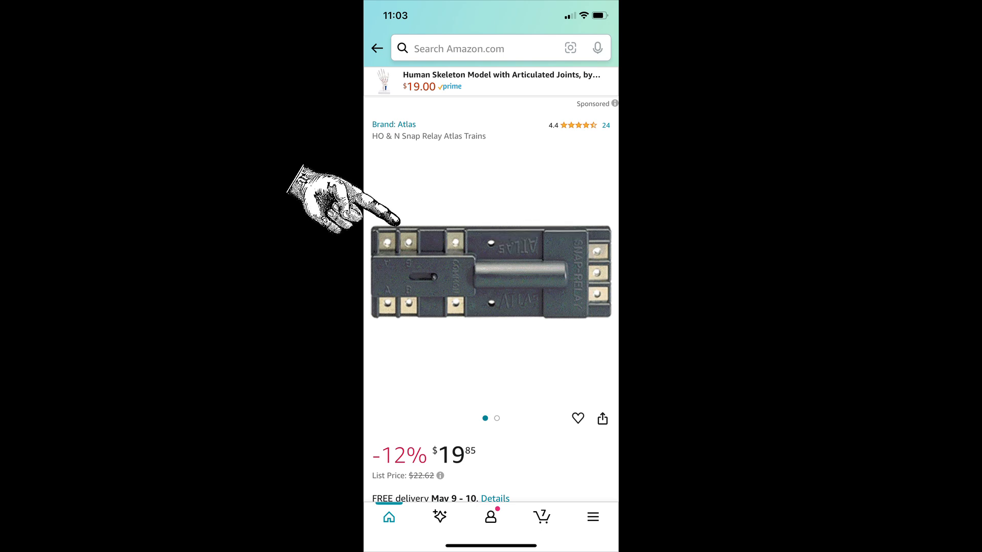
mouse_move(369, 317)
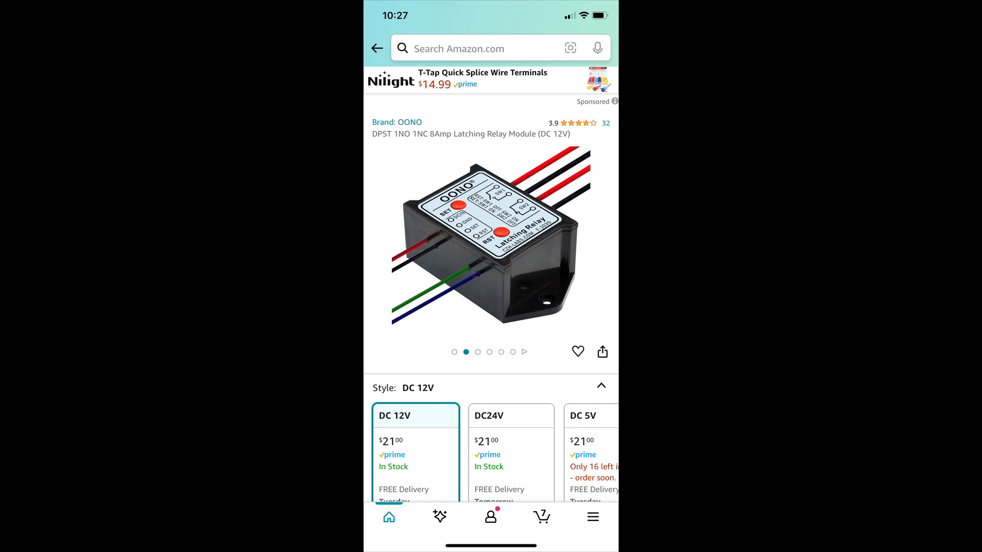
View the OONO DPST latching relay's control-mode wiring diagram image at full size.
click(492, 243)
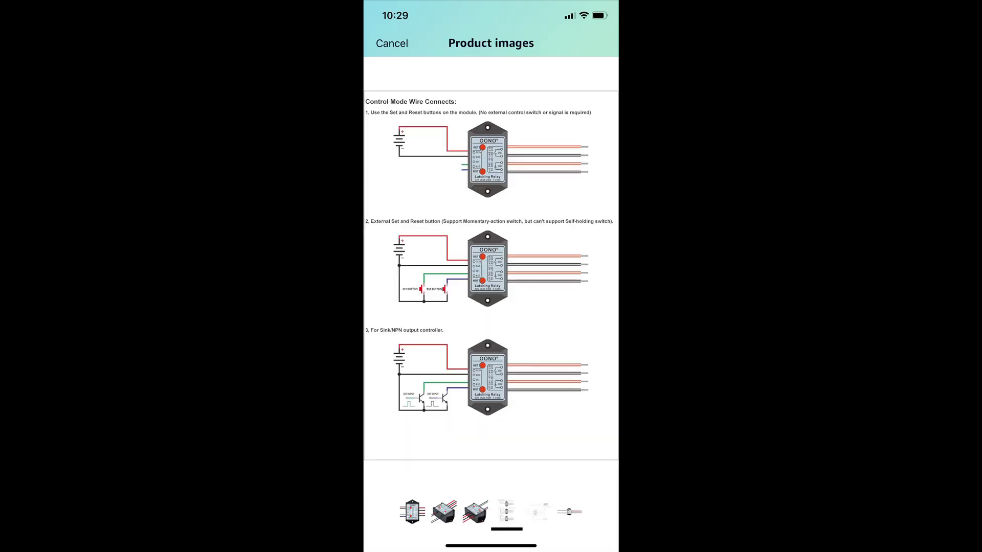